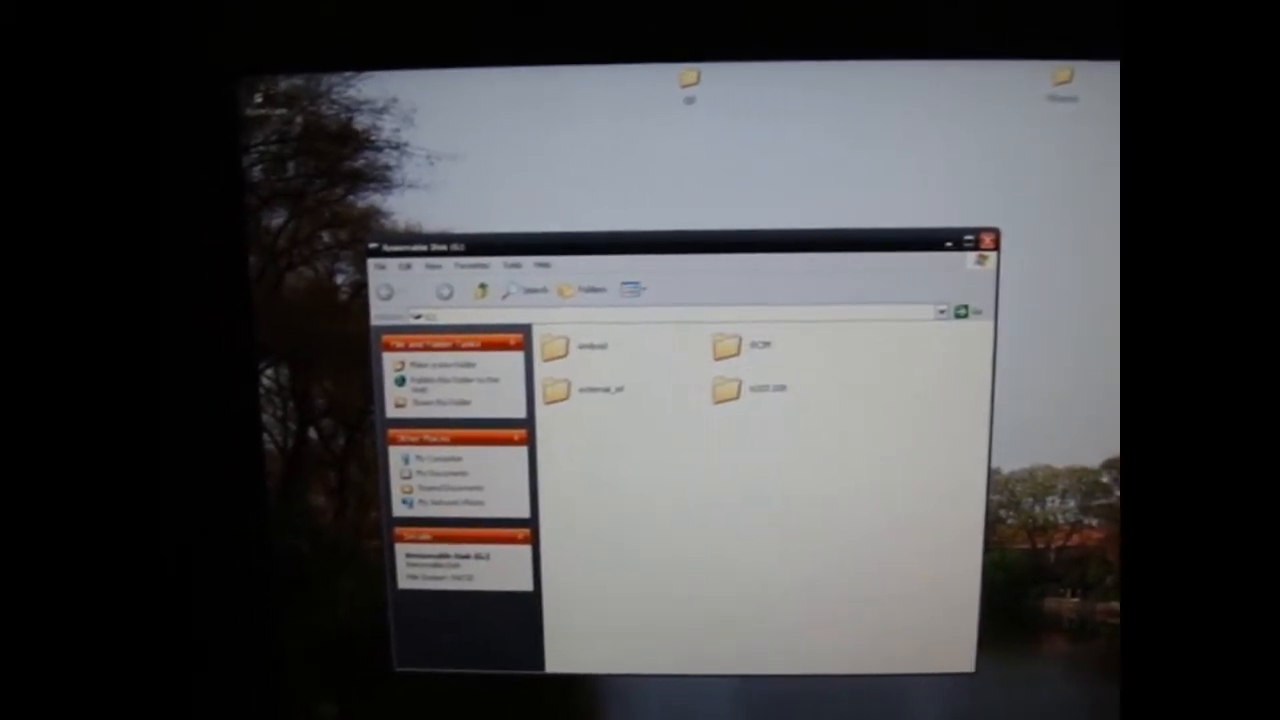
Paste the copied file into the Removable Disk's root folder via the context menu
right_click(716, 500)
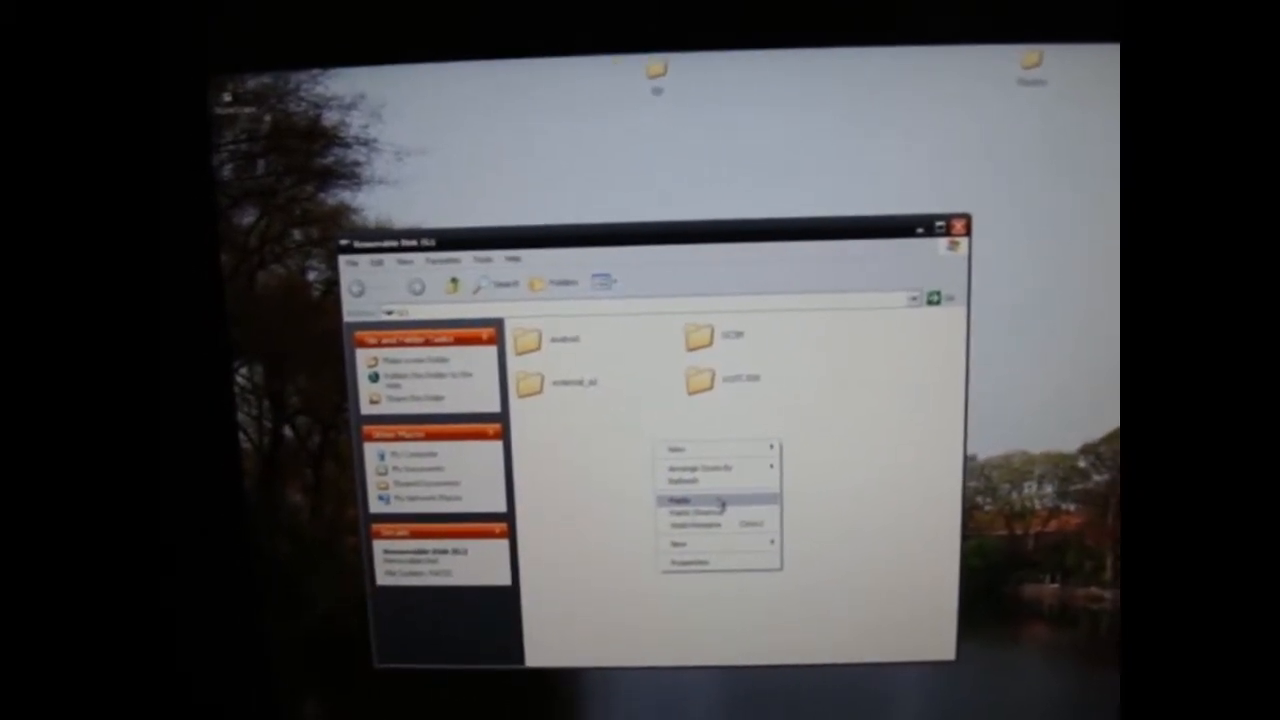
click(682, 500)
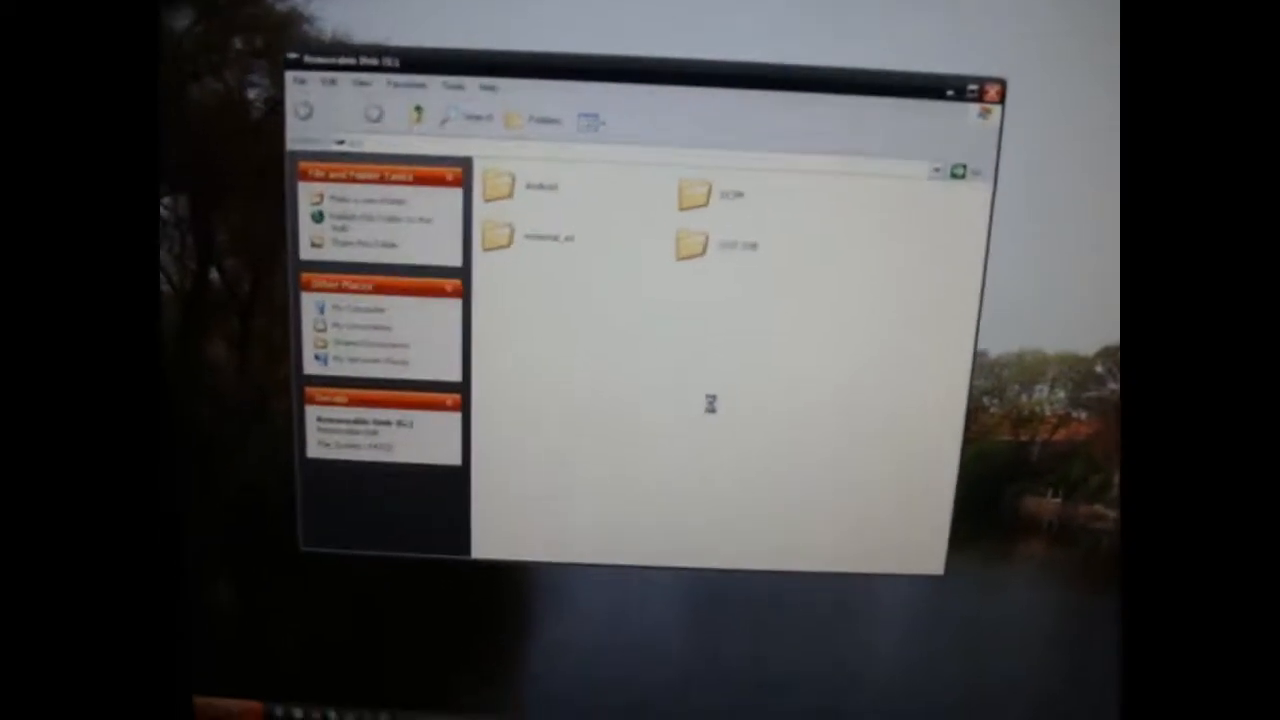